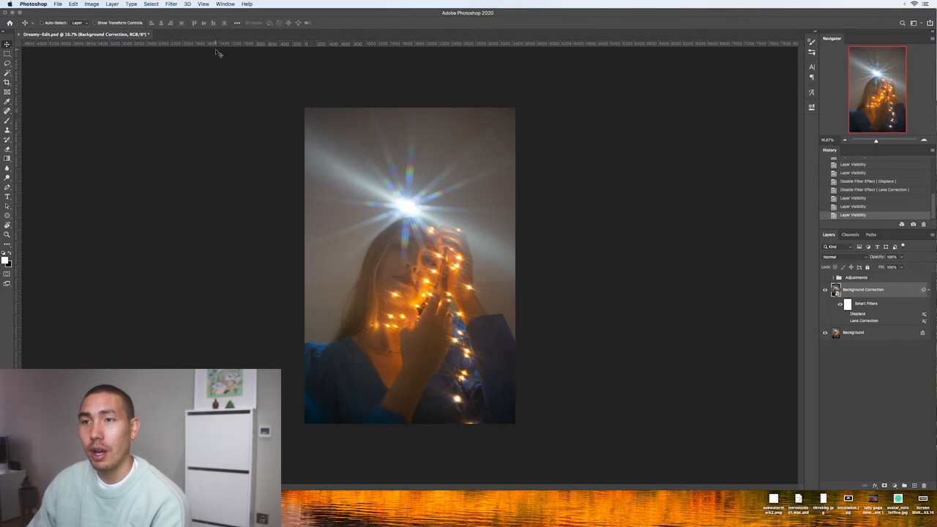
Step: Toggle the Lens Correction smart filter to compare the portrait with and without it
left_click(171, 3)
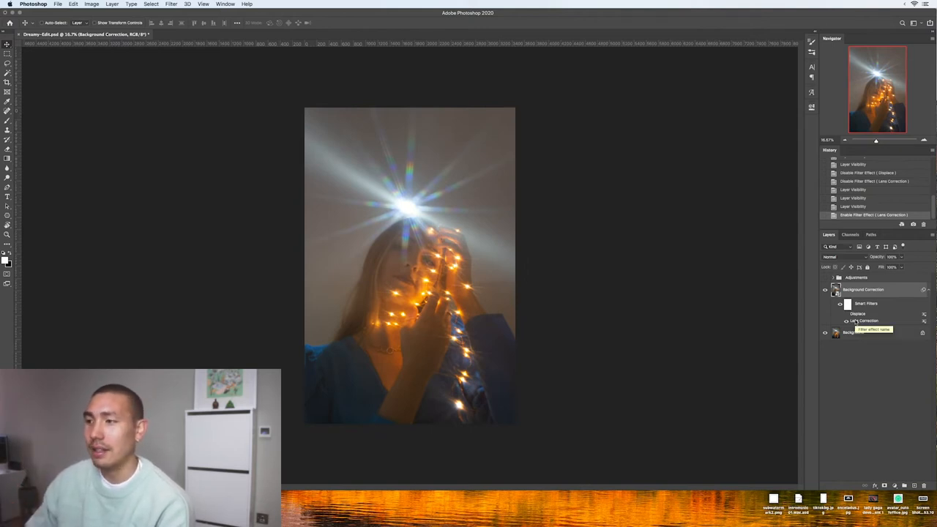
Step: Reopen Lens Correction from the Smart Filters, dismiss the preview warning and show the Custom settings
double_click(864, 321)
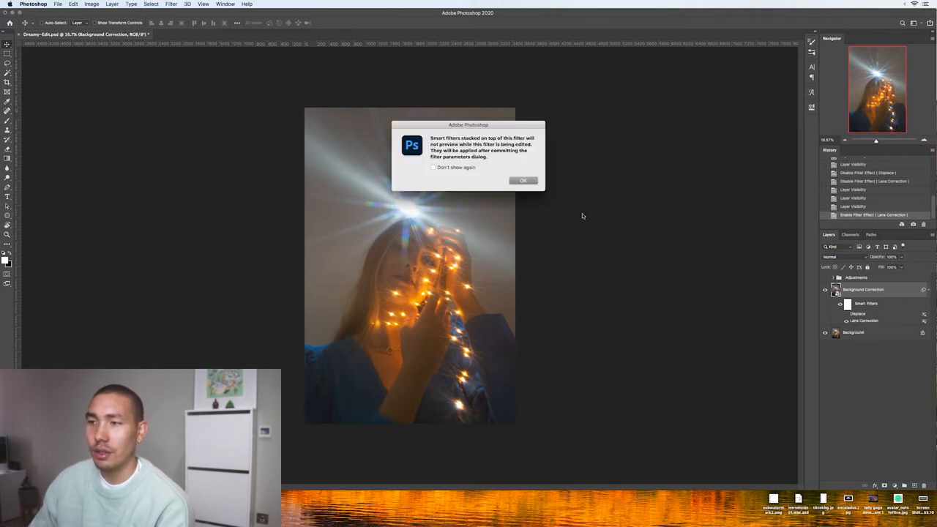
left_click(523, 182)
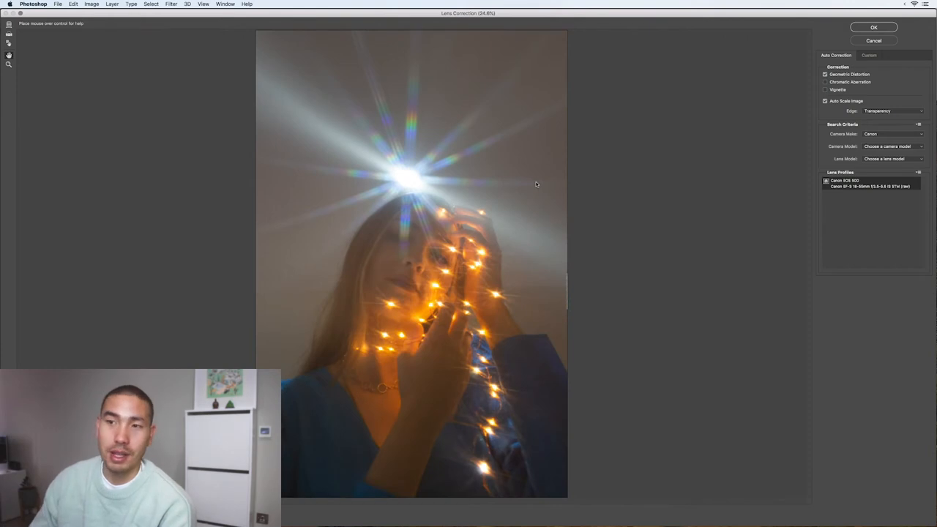
left_click(869, 56)
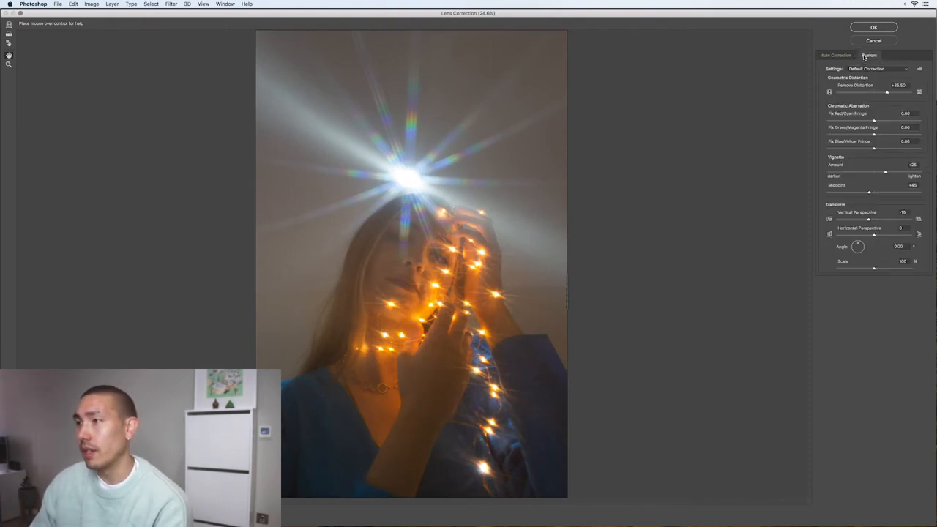
mouse_move(874, 94)
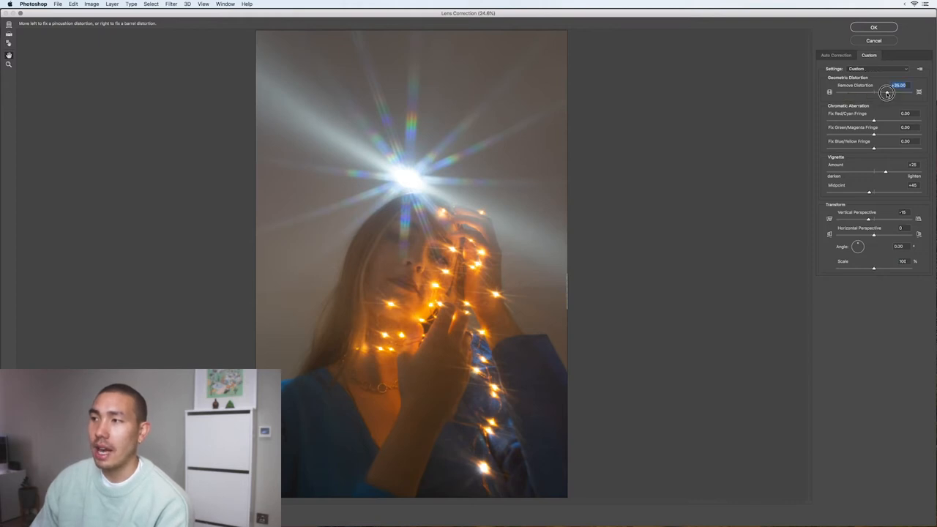
Step: Adjust the Remove Distortion slider, exaggerating the warp then settling on a mild amount
left_click_drag(886, 94, 872, 93)
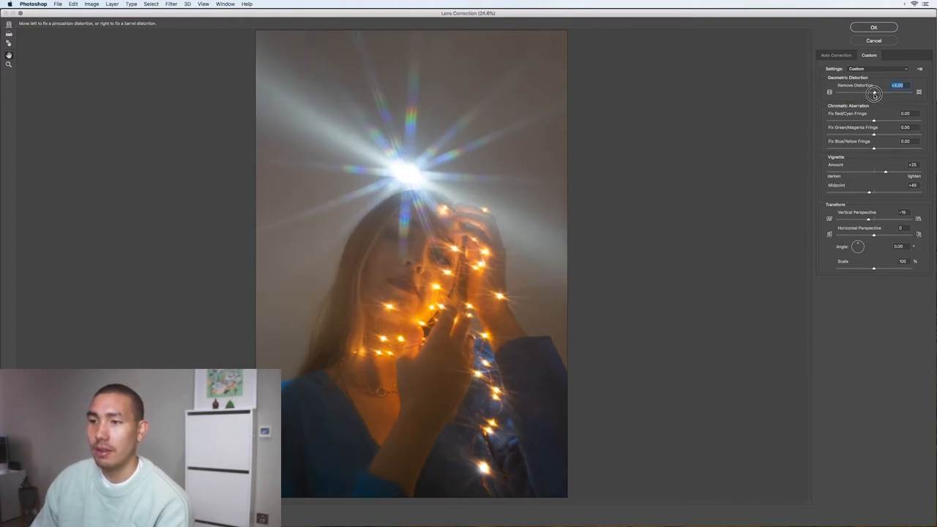
left_click_drag(872, 94, 873, 93)
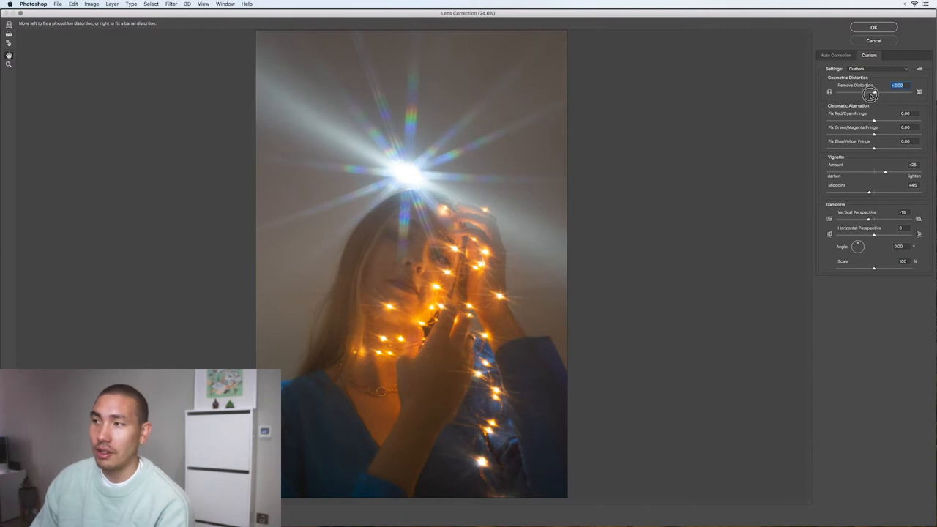
left_click_drag(871, 93, 857, 94)
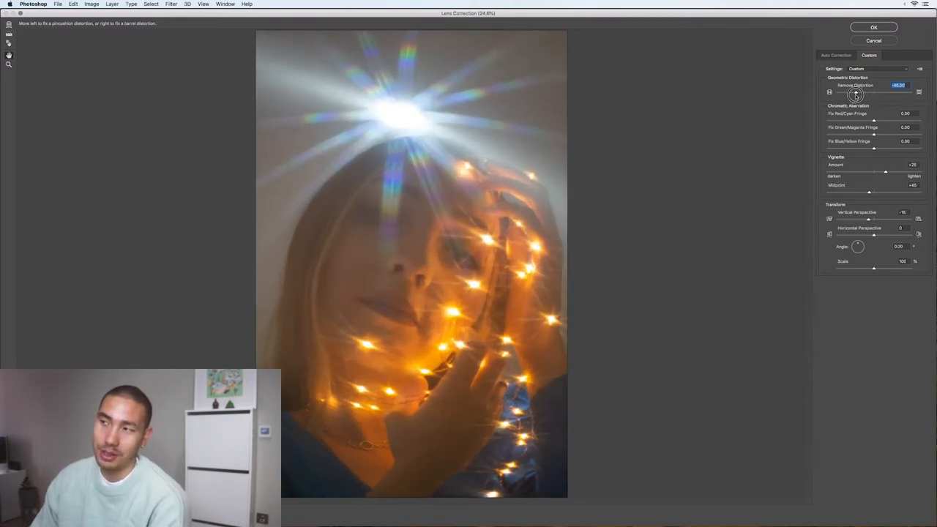
left_click_drag(855, 94, 875, 93)
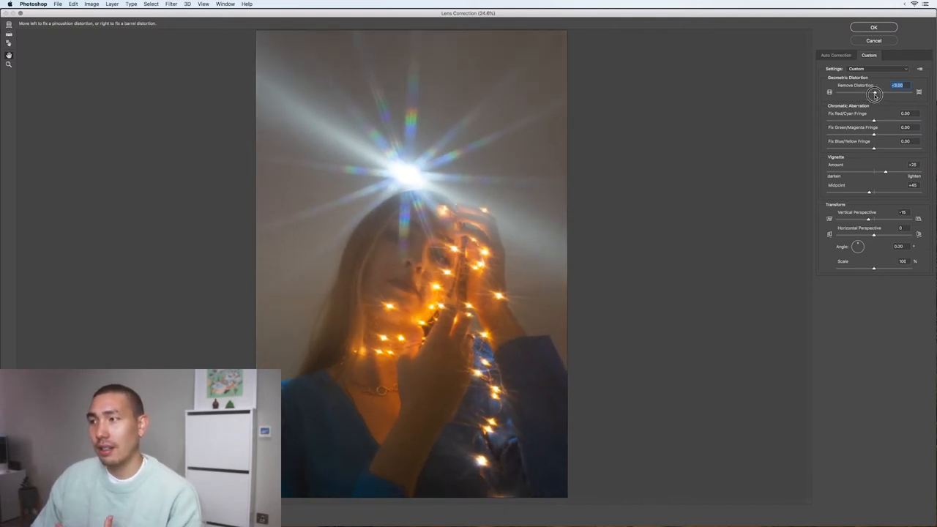
left_click_drag(874, 96, 880, 95)
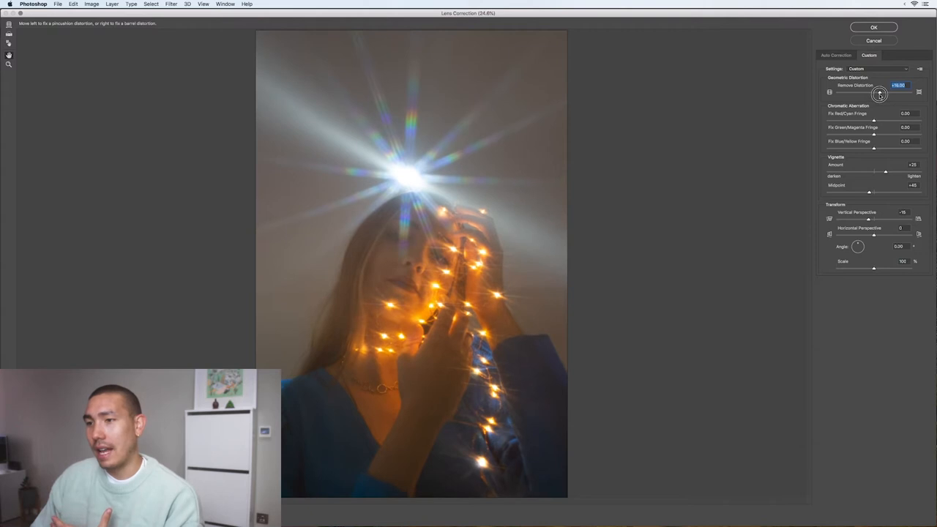
left_click_drag(879, 94, 881, 94)
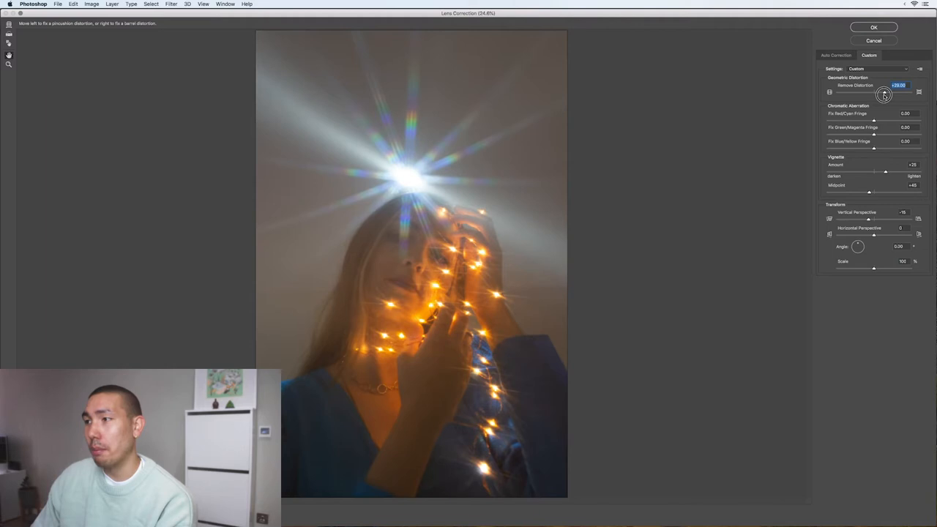
left_click_drag(884, 94, 885, 94)
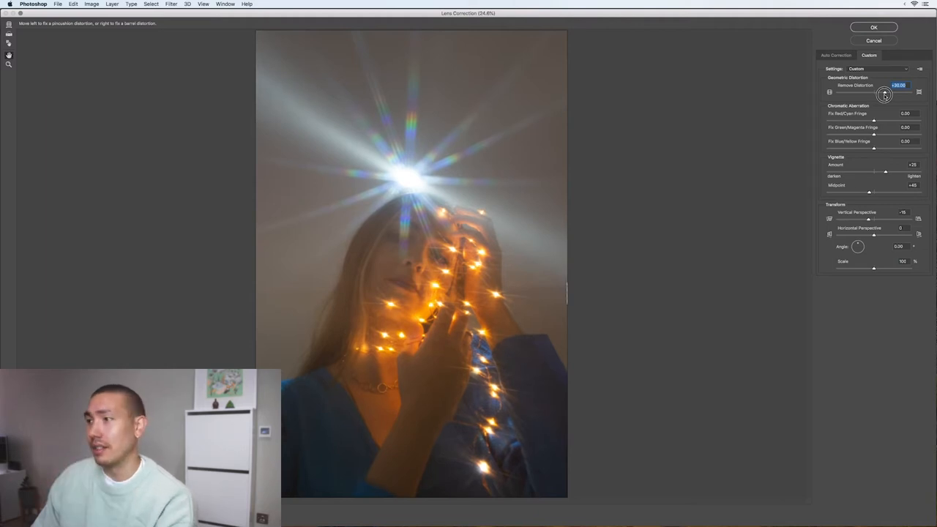
left_click_drag(884, 95, 887, 95)
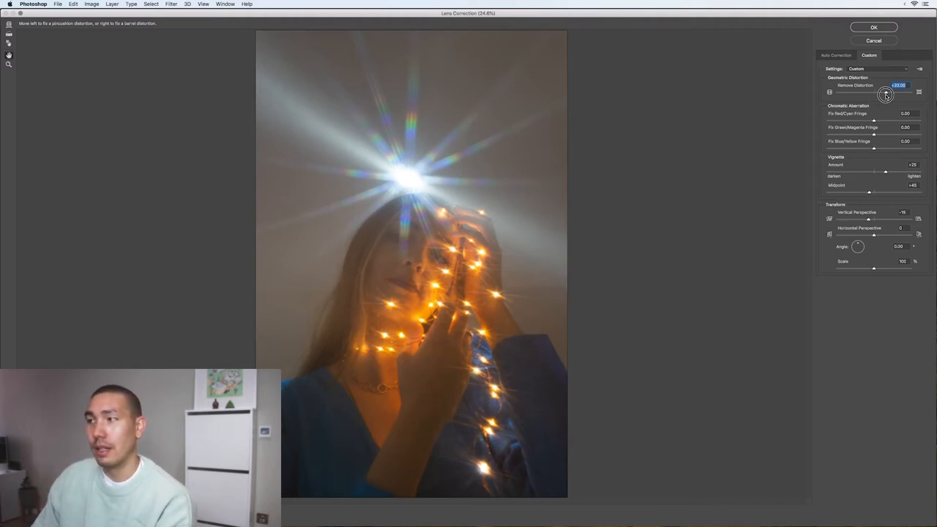
left_click_drag(885, 96, 887, 97)
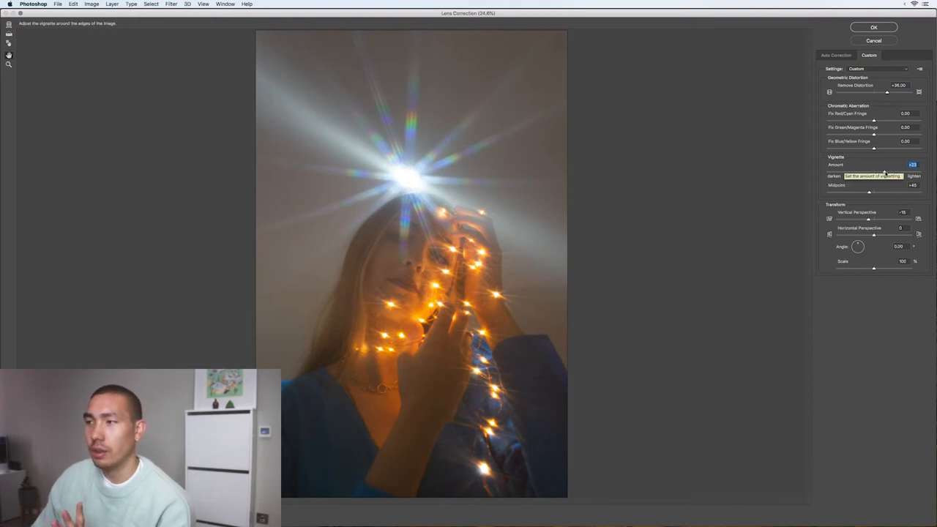
Step: Set the vignette amount around the edges, then adjust its midpoint spread inward
left_click_drag(879, 164, 872, 173)
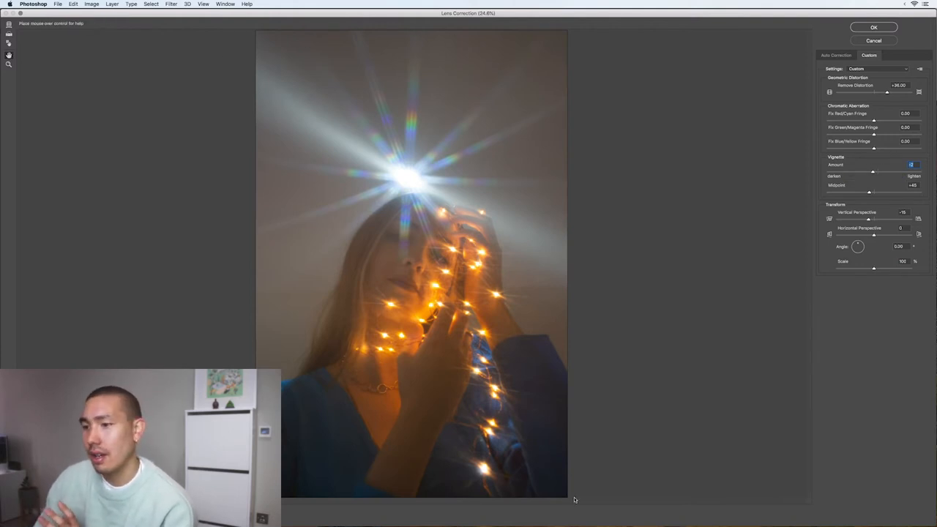
mouse_move(512, 258)
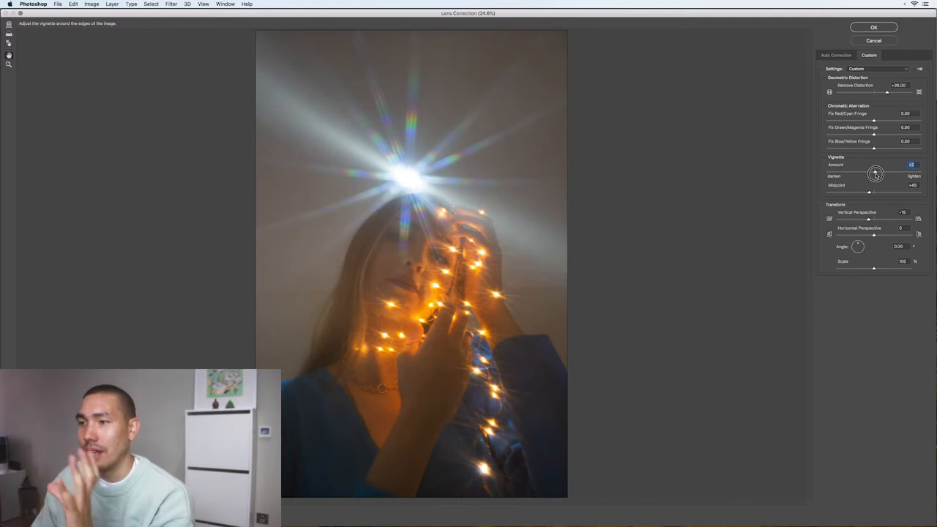
left_click_drag(875, 173, 890, 173)
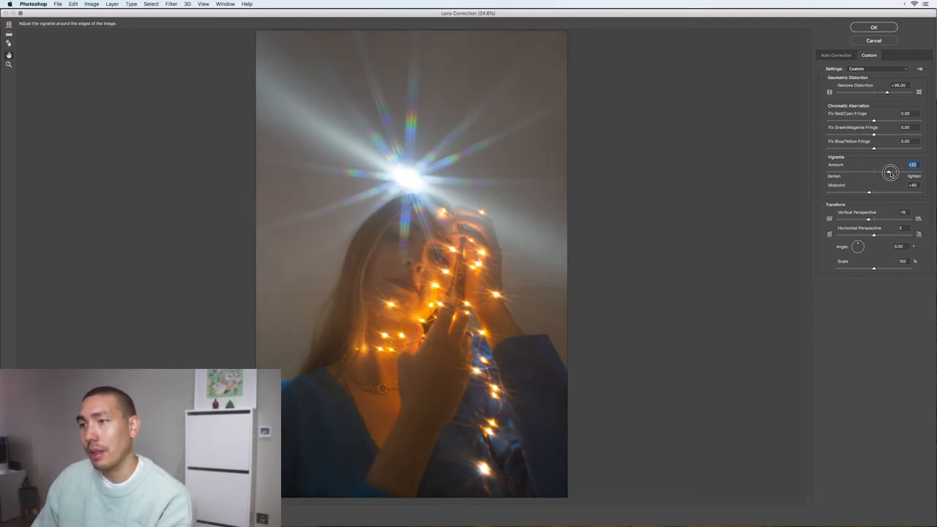
left_click_drag(890, 173, 893, 173)
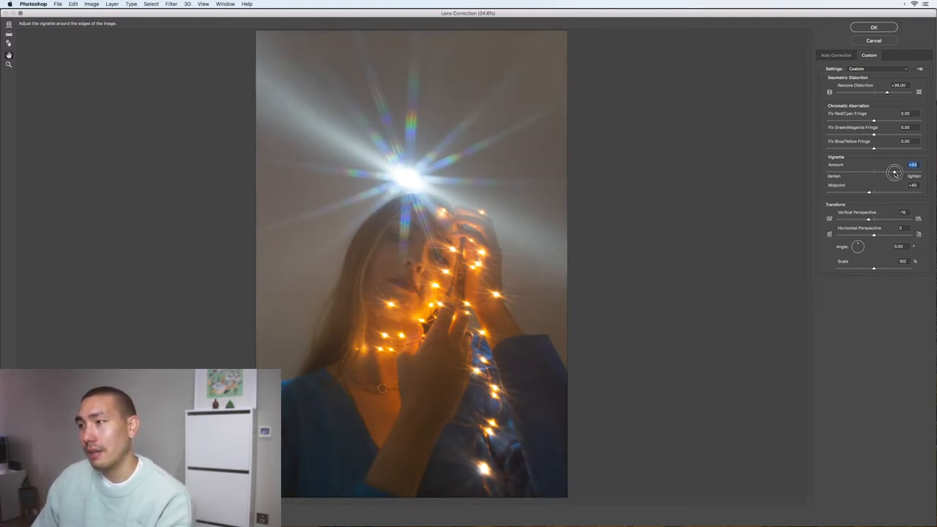
left_click_drag(895, 172, 890, 172)
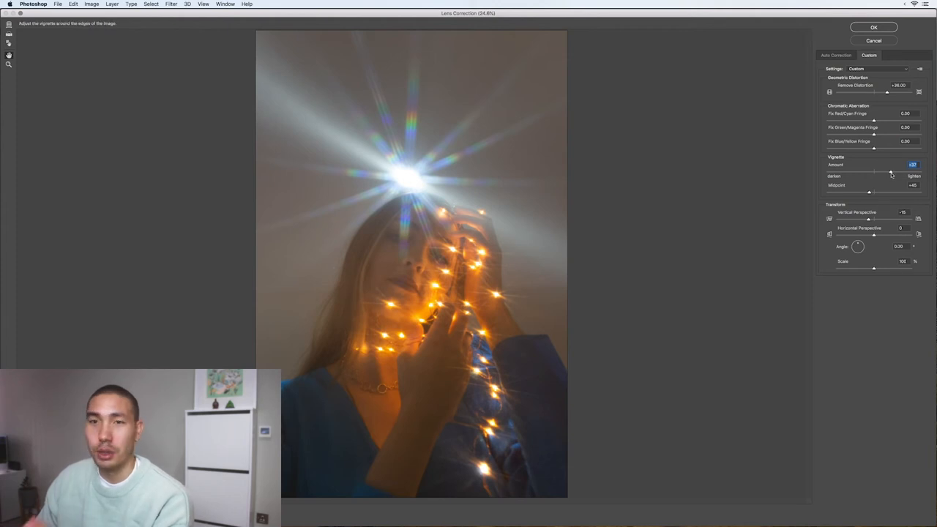
left_click_drag(876, 170, 921, 170)
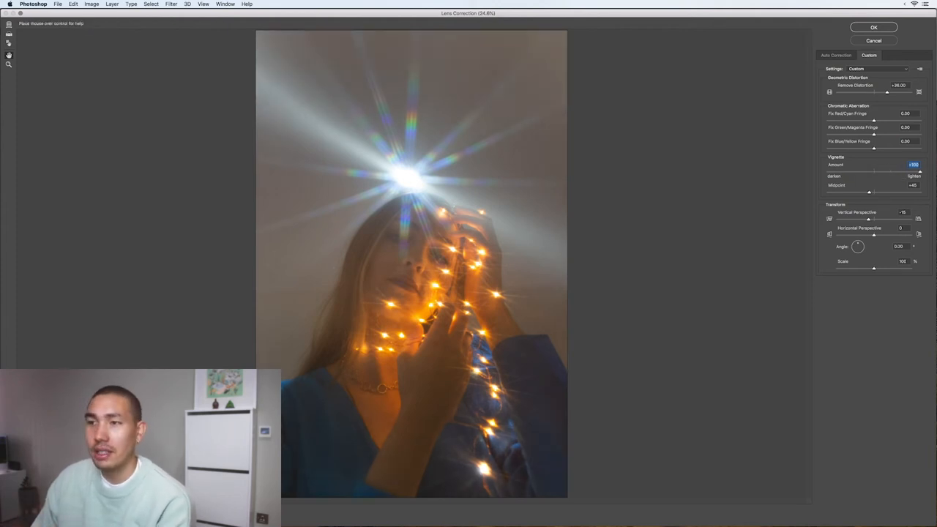
left_click_drag(920, 170, 890, 170)
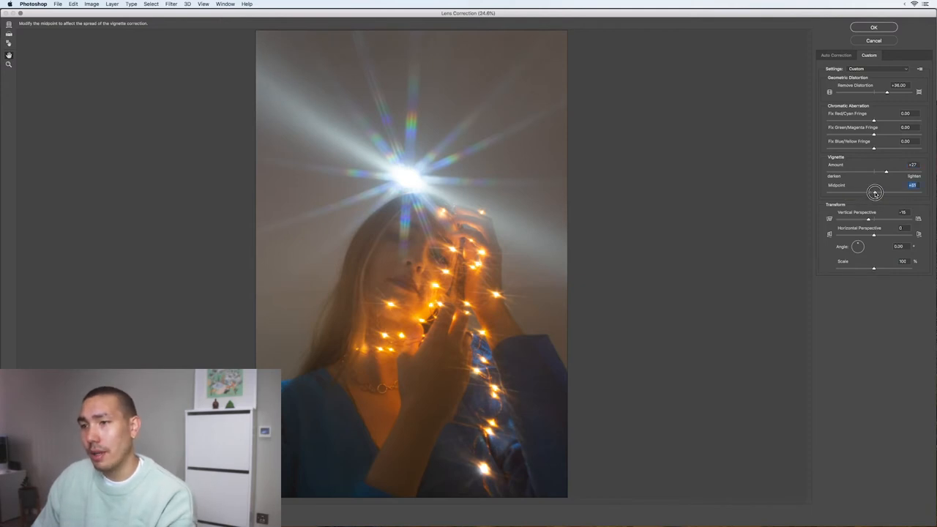
left_click_drag(875, 193, 869, 193)
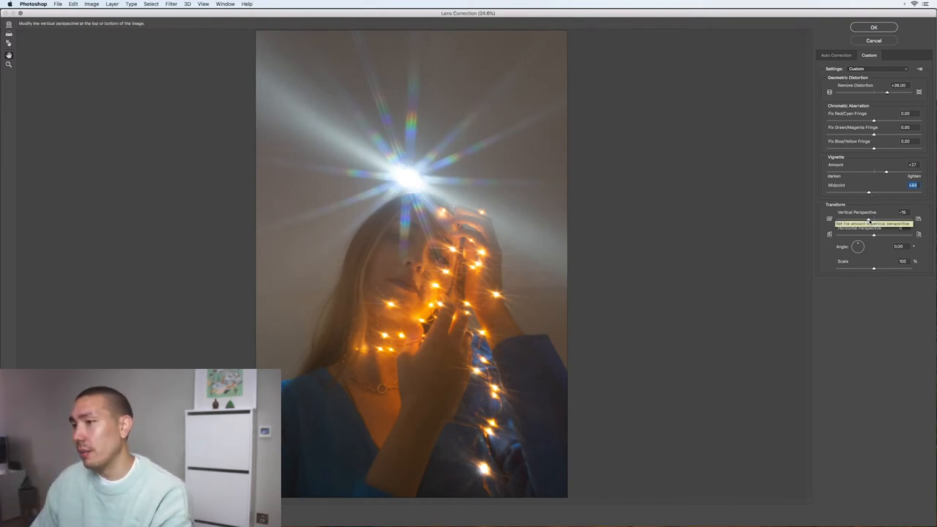
Step: Tweak the Vertical Perspective under Transform and apply the revised Lens Correction
left_click_drag(867, 220, 901, 220)
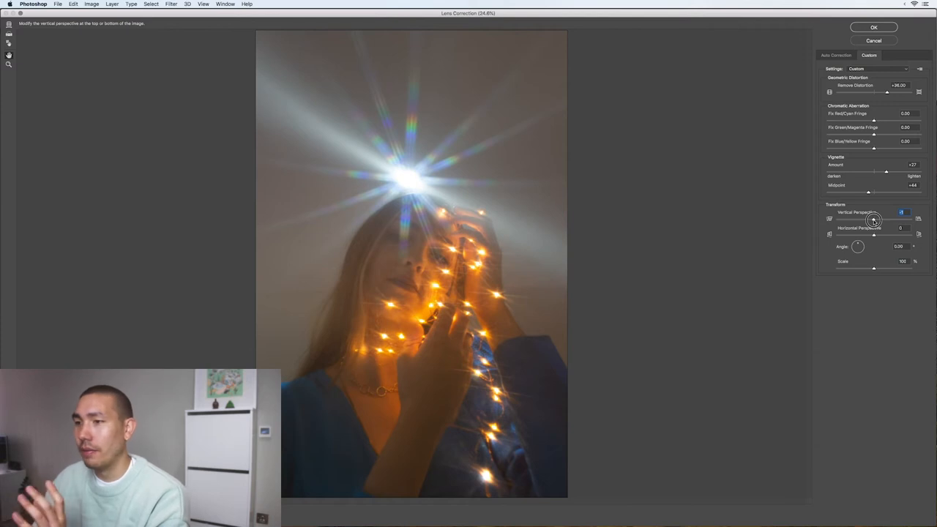
left_click_drag(873, 220, 820, 222)
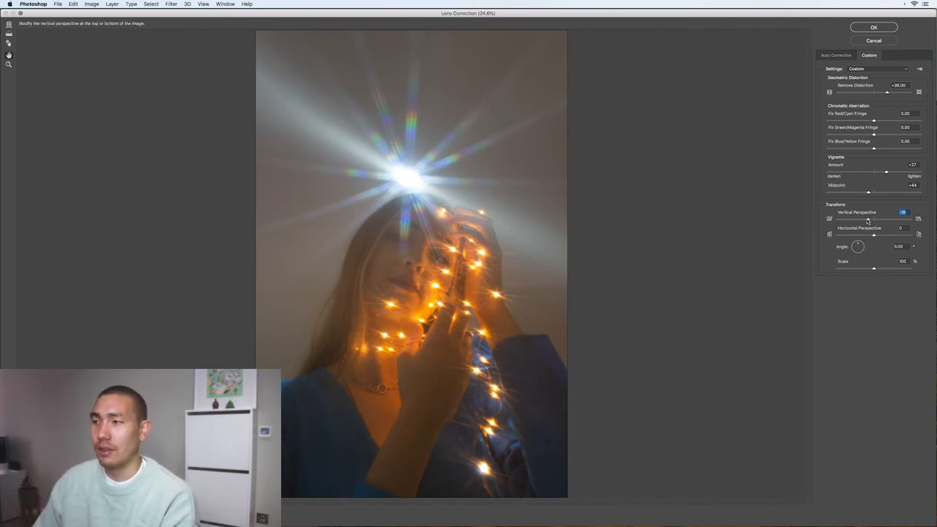
mouse_move(839, 149)
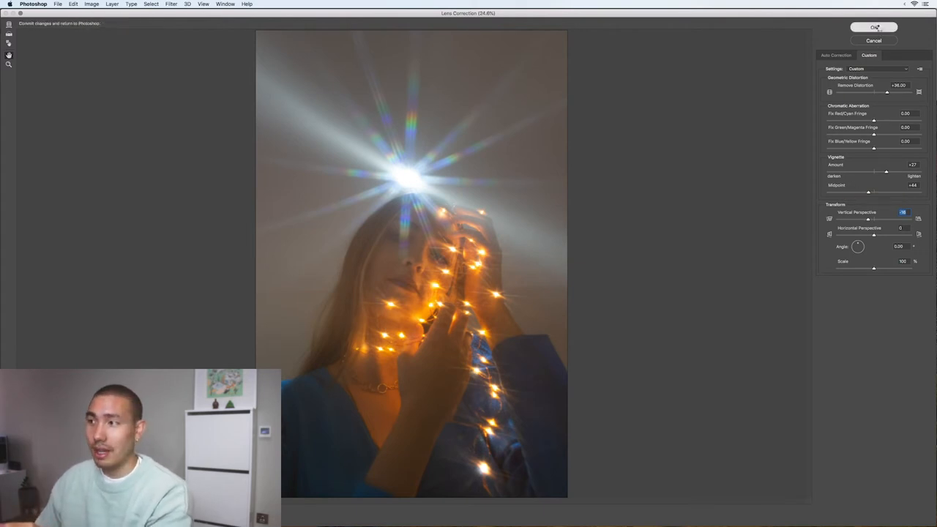
left_click(873, 26)
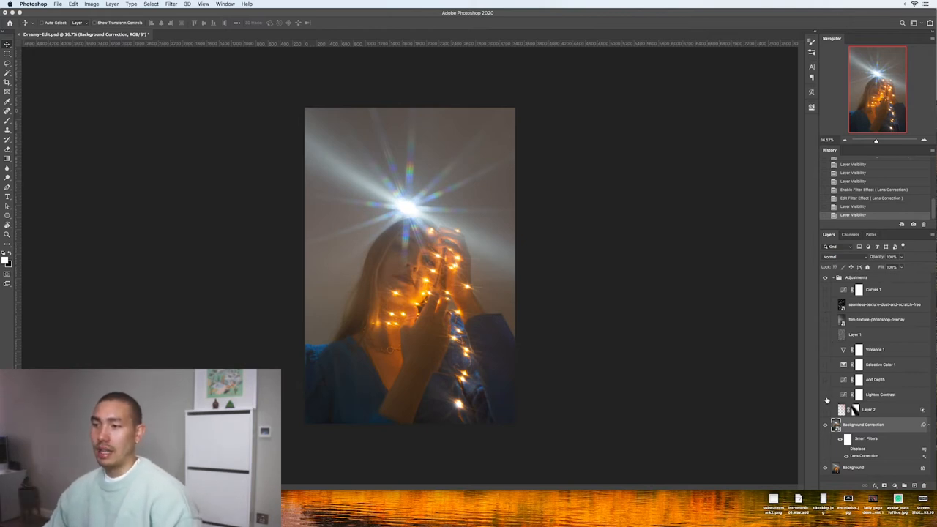
Step: Make the Lighten Contrast curves layer visible and show its curve properties
left_click(881, 395)
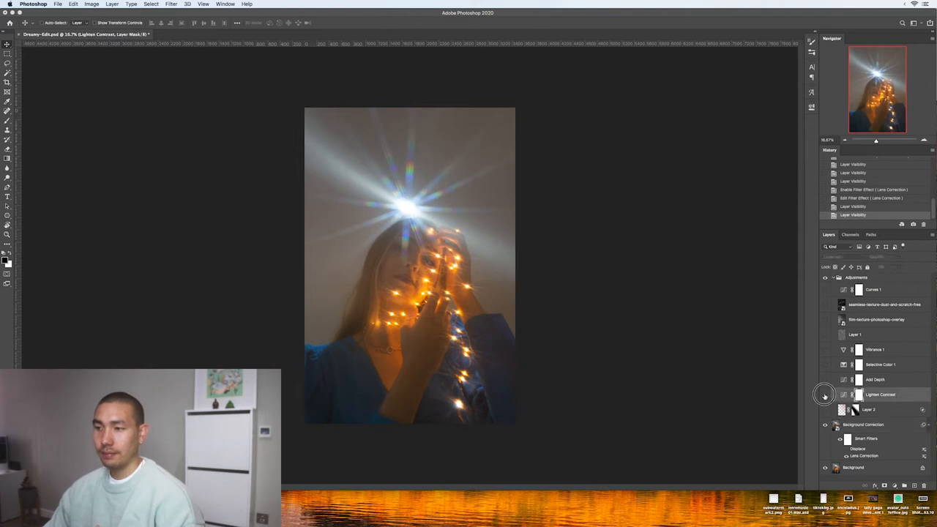
left_click(843, 395)
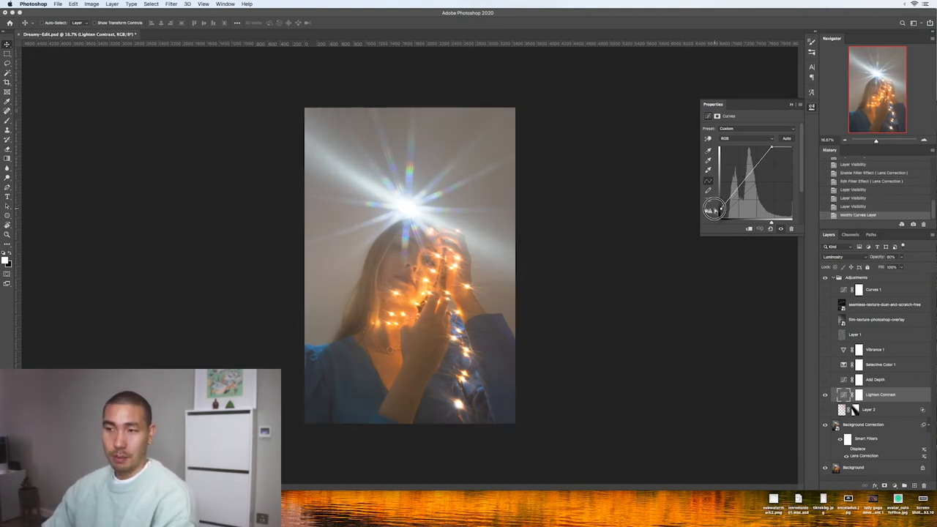
Step: Drag the top and upper-middle points of the RGB curve to lift and fade the tones
left_click_drag(715, 207, 769, 143)
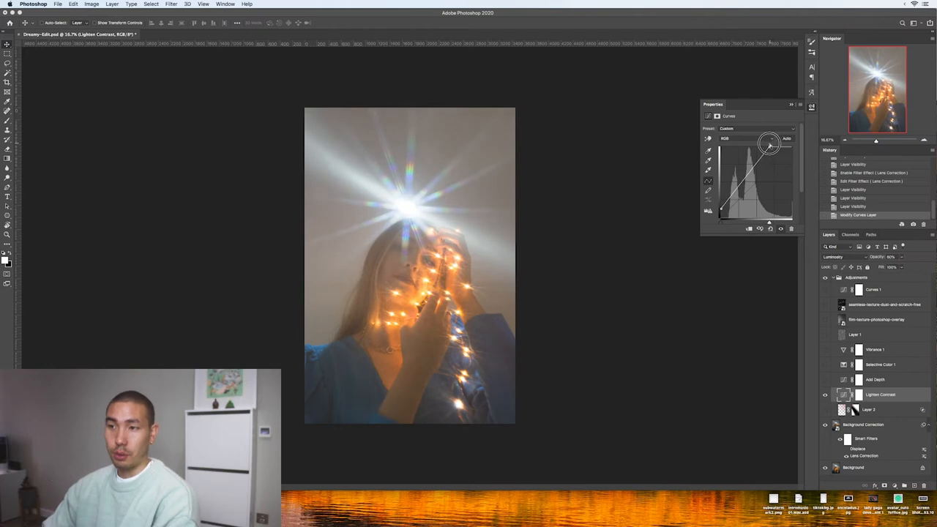
left_click_drag(769, 144, 770, 149)
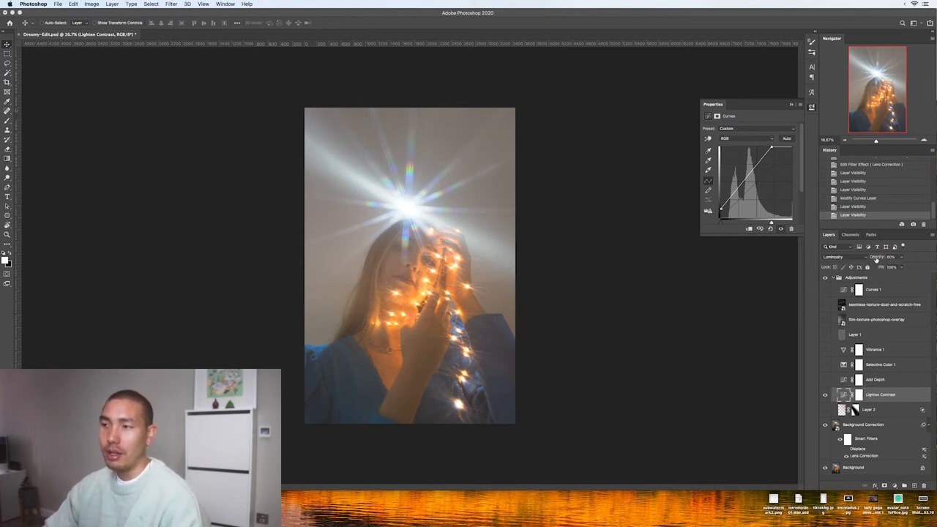
Step: Select the Add Depth curves layer and nudge a point on its tone curve
left_click(876, 379)
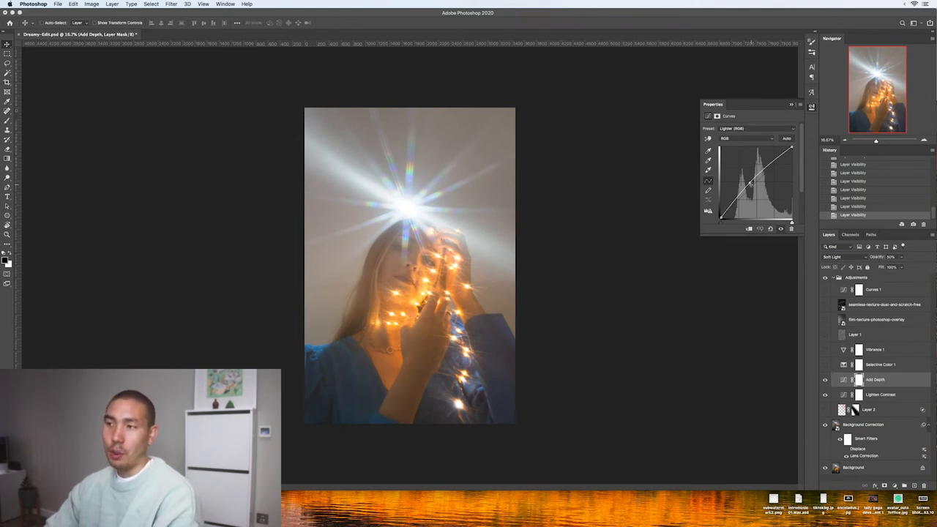
left_click_drag(750, 183, 750, 182)
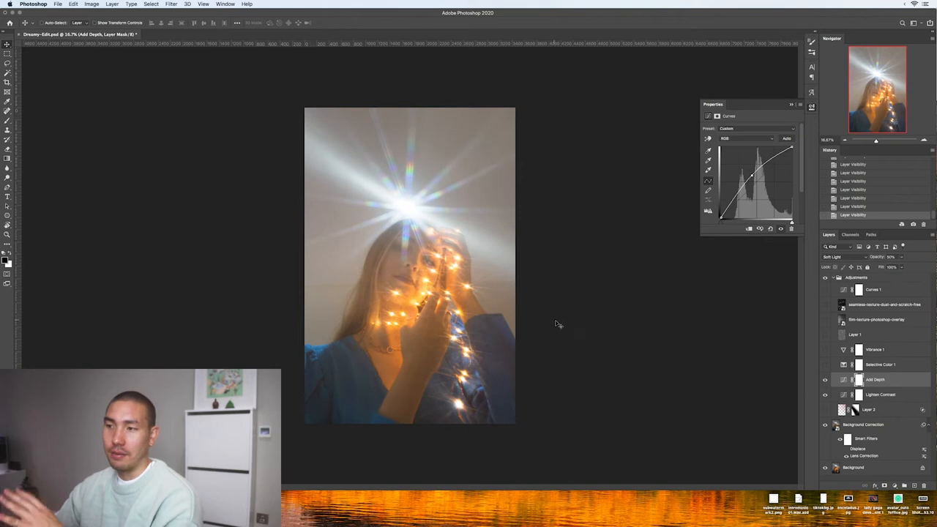
Step: Show the Selective Color 1 properties with Colors set to Reds
left_click(882, 364)
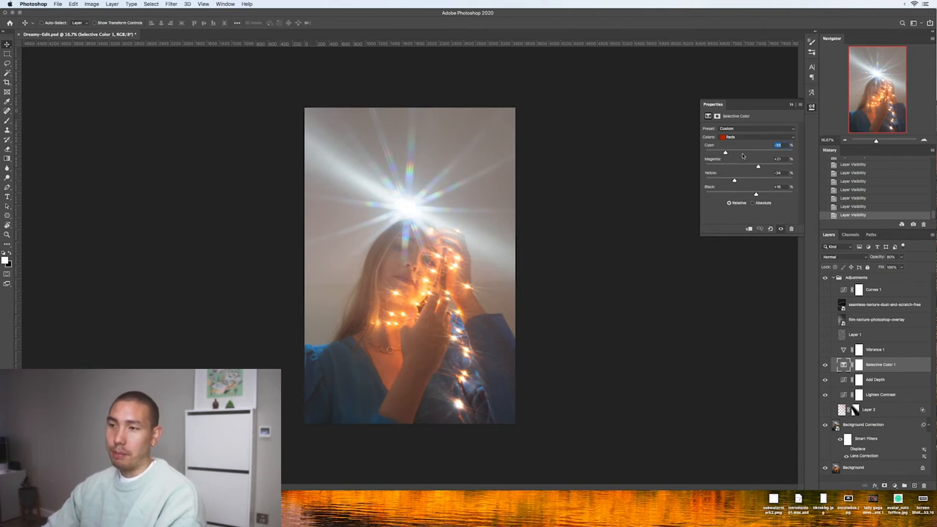
mouse_move(725, 159)
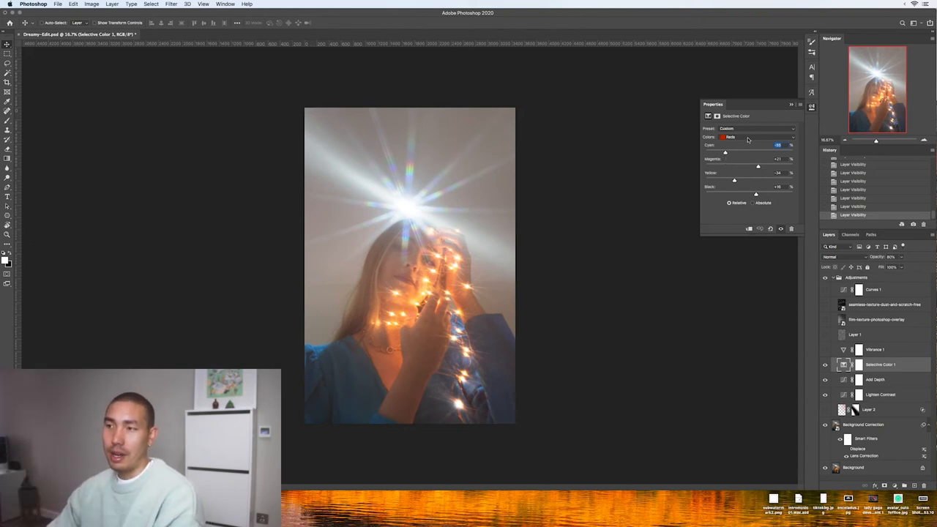
mouse_move(727, 155)
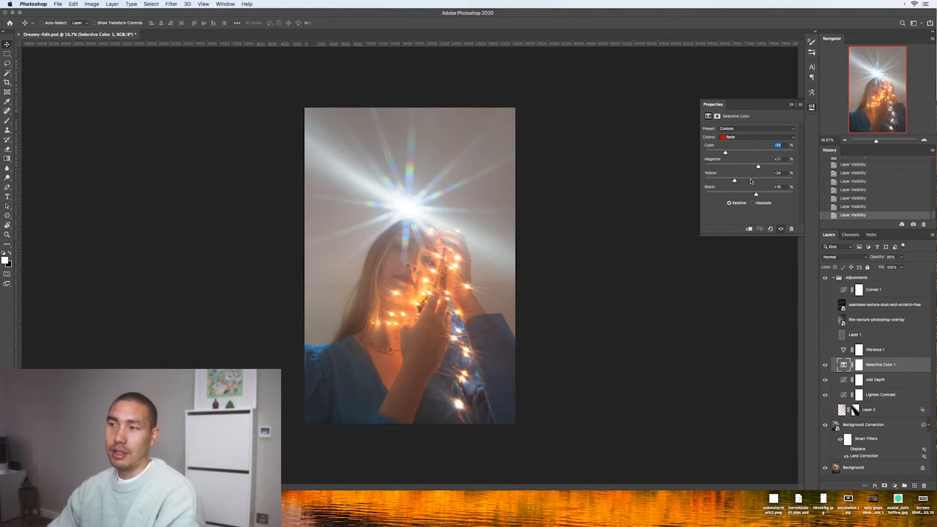
Step: Switch Selective Color 1 to Yellows and drag its cyan and other ink sliders
left_click(759, 137)
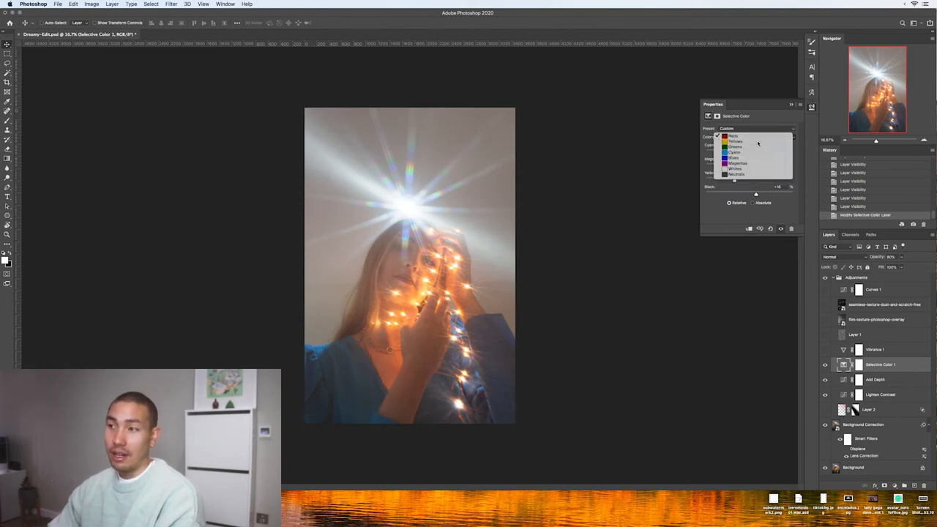
left_click(735, 146)
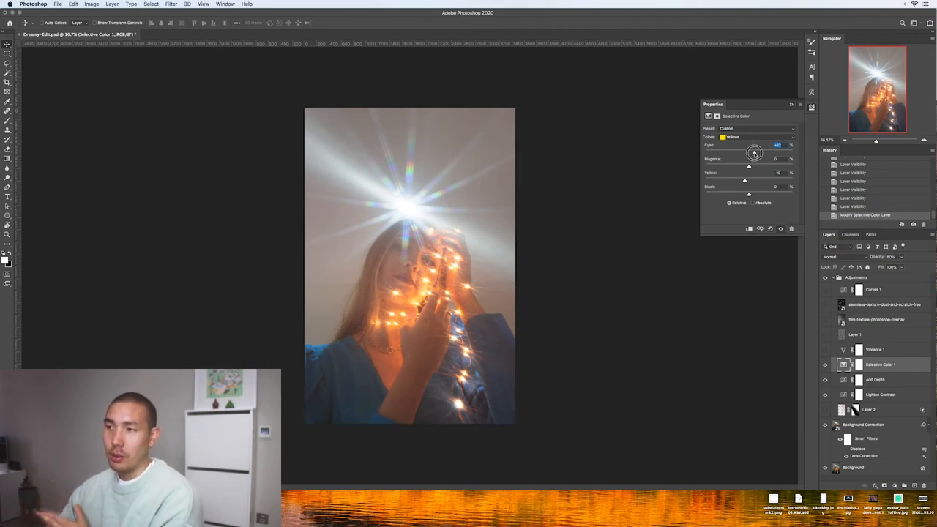
left_click_drag(756, 153, 750, 153)
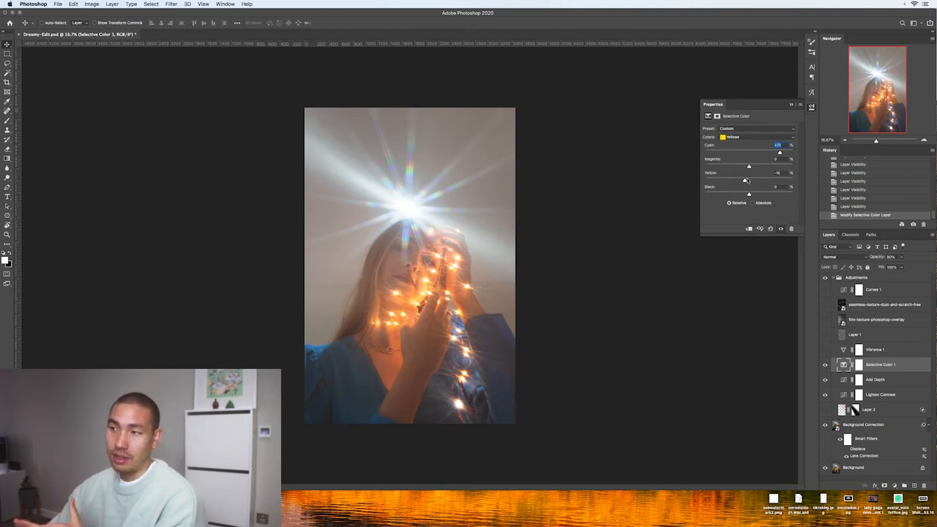
left_click_drag(747, 173, 744, 182)
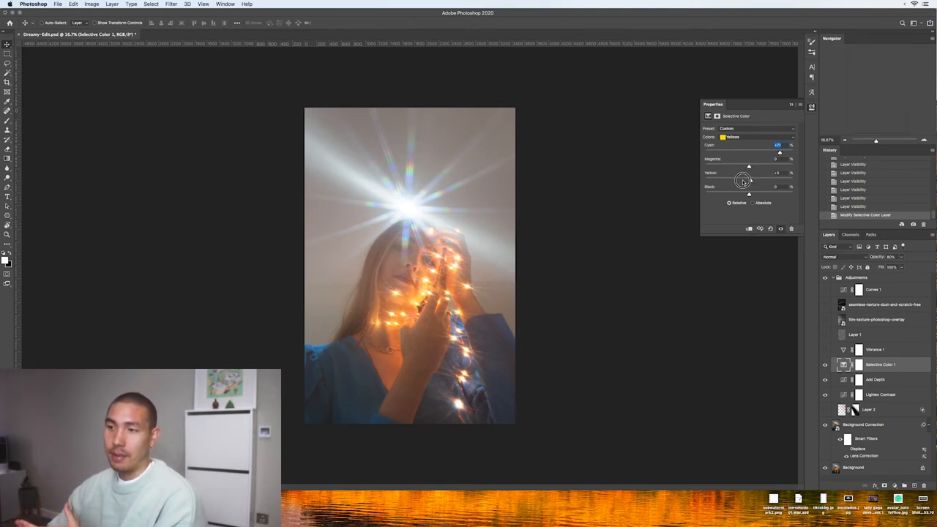
left_click_drag(749, 179, 738, 181)
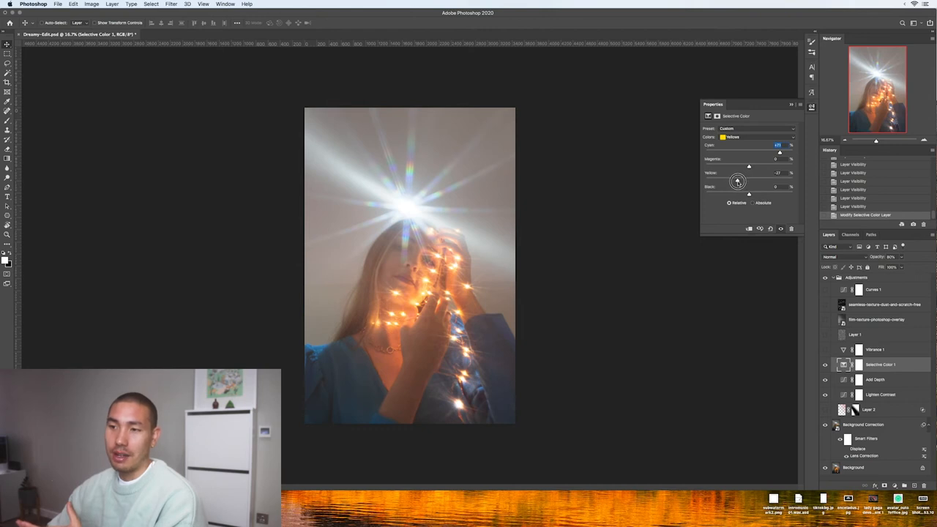
left_click_drag(738, 182, 735, 182)
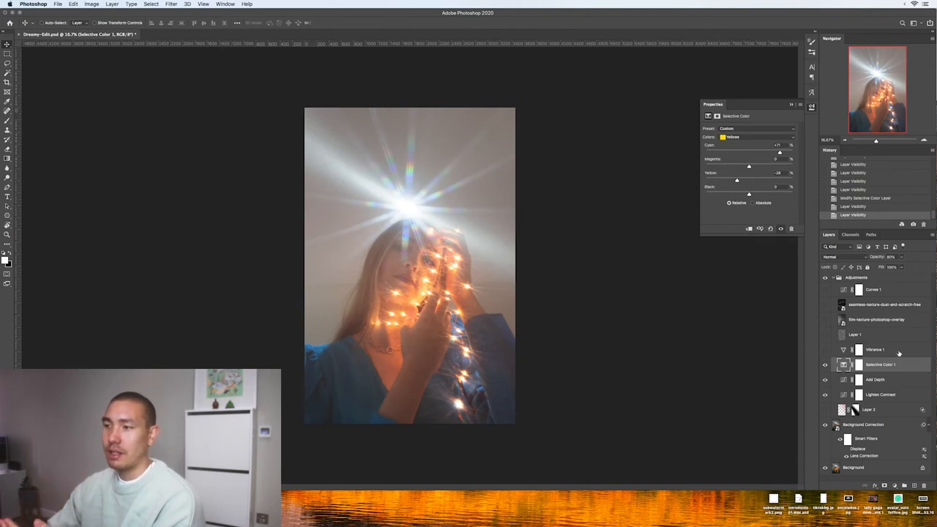
Step: Select the Vibrance 1 layer and change its Vibrance slider amount
left_click(876, 349)
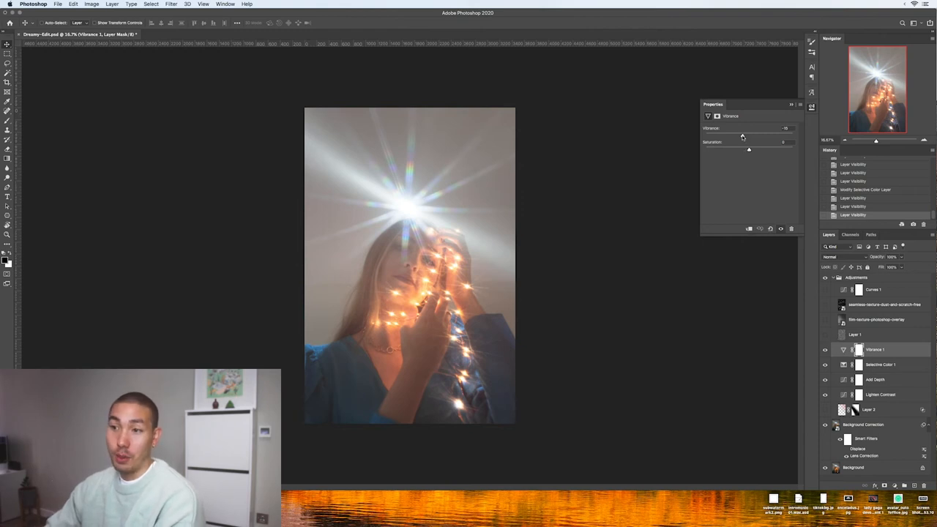
left_click_drag(744, 134, 746, 135)
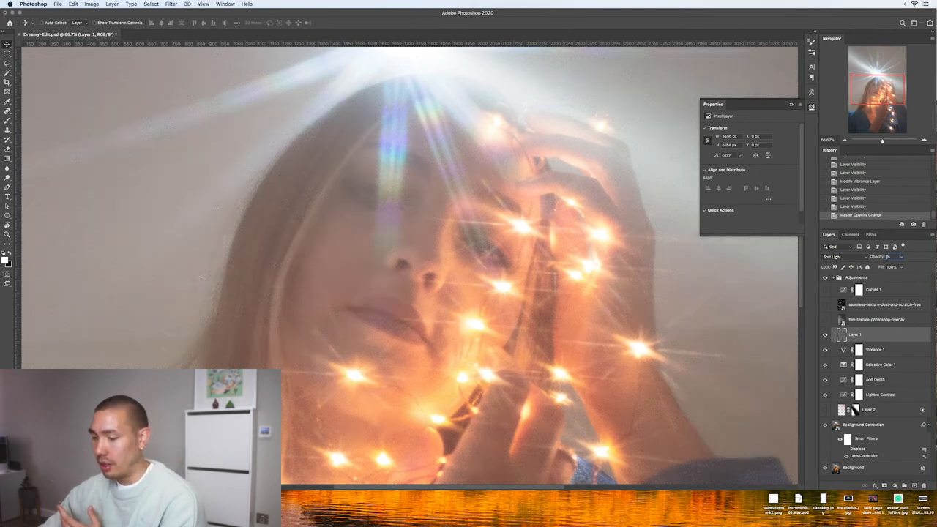
Step: Show the film texture overlay layer and select it for editing
left_click(876, 319)
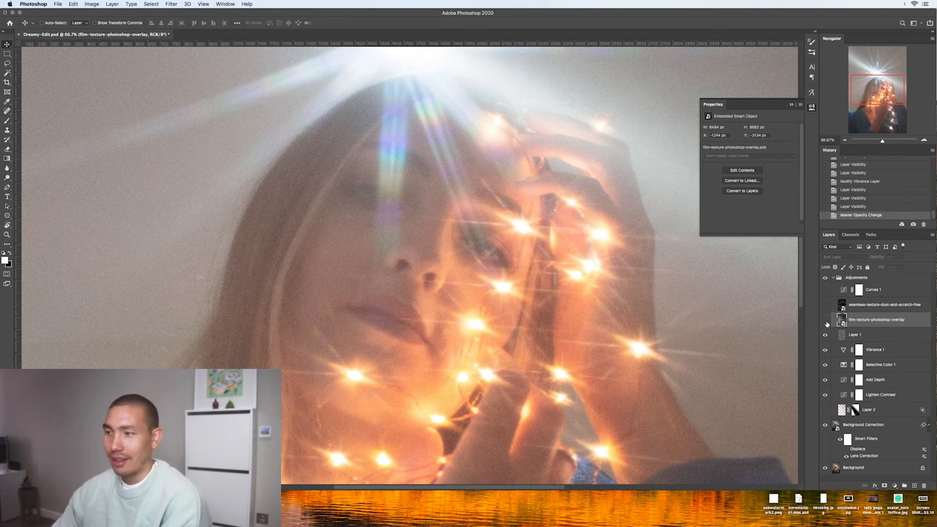
left_click(826, 323)
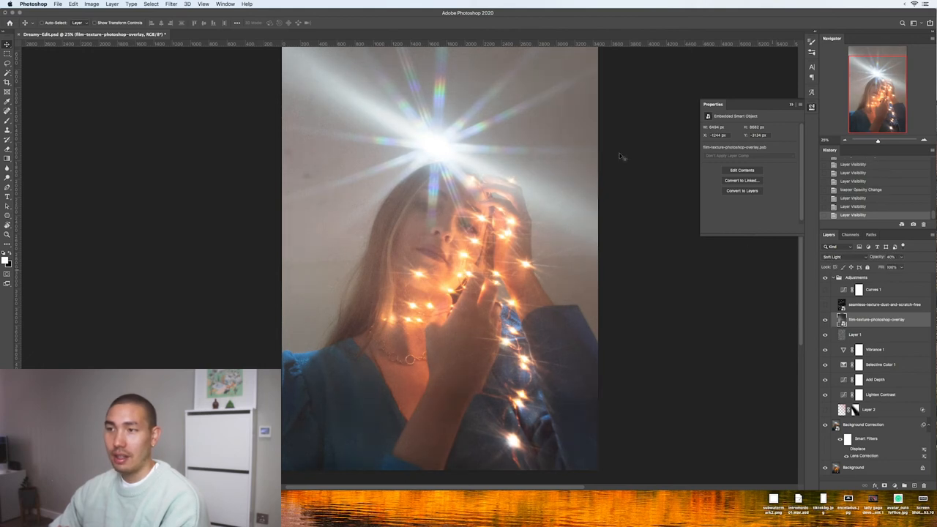
mouse_move(315, 187)
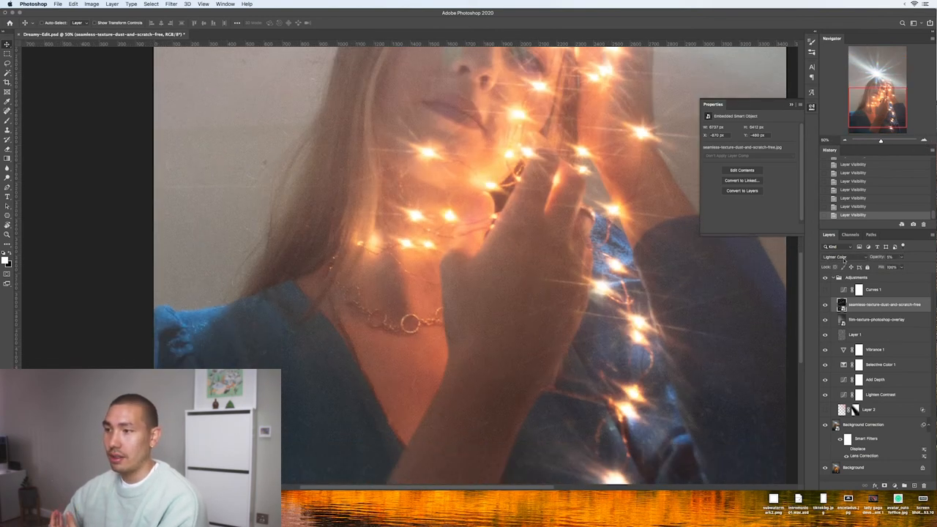
mouse_move(835, 258)
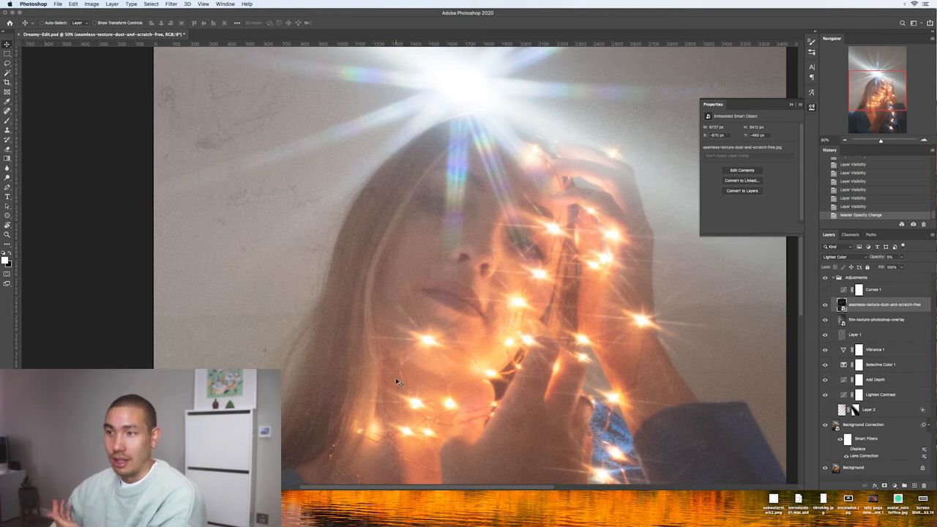
Step: Lower the dust-and-scratch texture layer's opacity to blend it into the portrait
left_click_drag(882, 141, 844, 140)
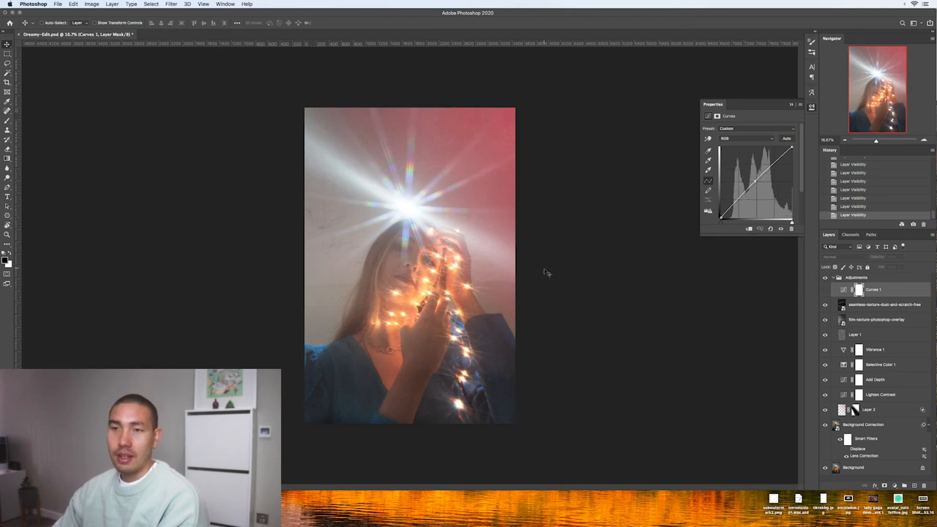
mouse_move(811, 403)
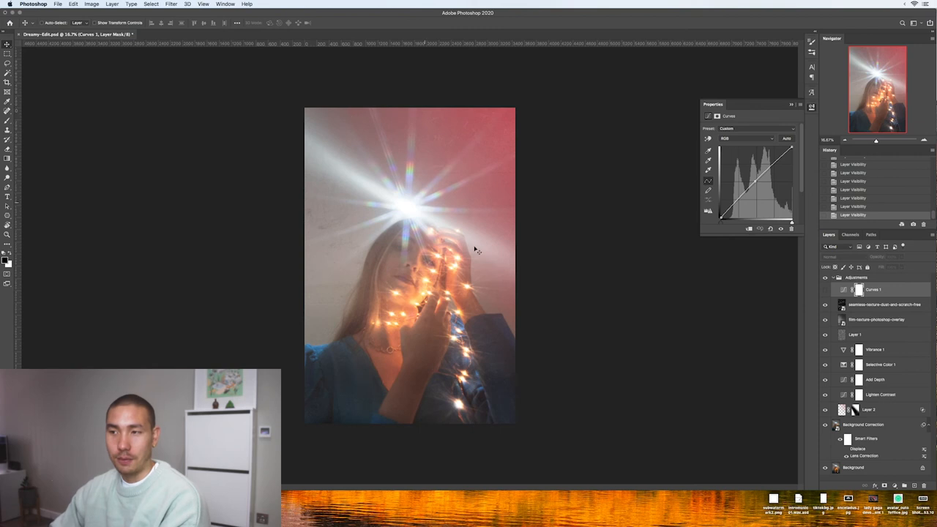
Step: Select the Curves 1 layer to show its pink-red tint curve in Properties
left_click(868, 410)
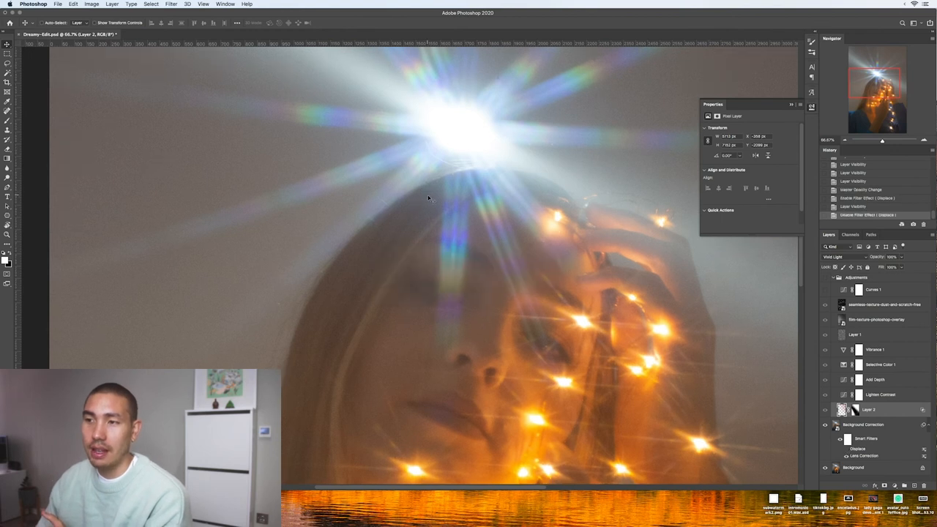
mouse_move(451, 188)
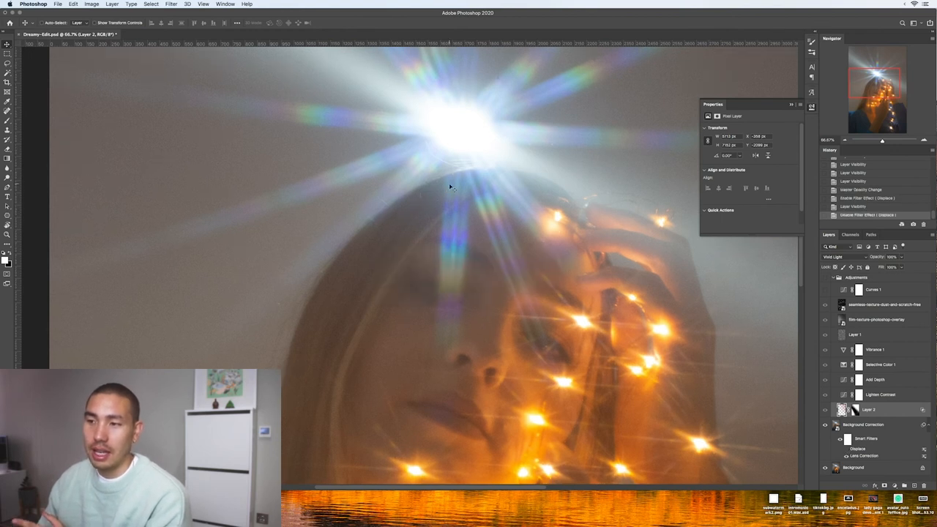